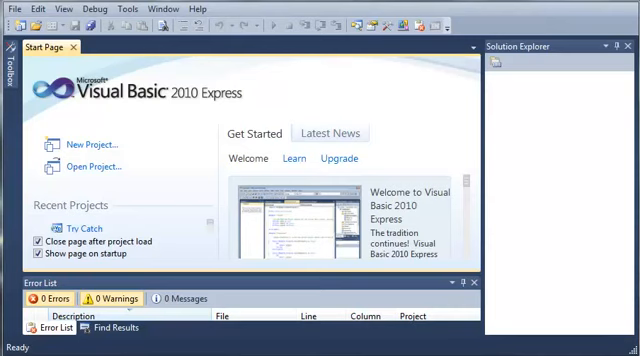
mouse_move(88, 143)
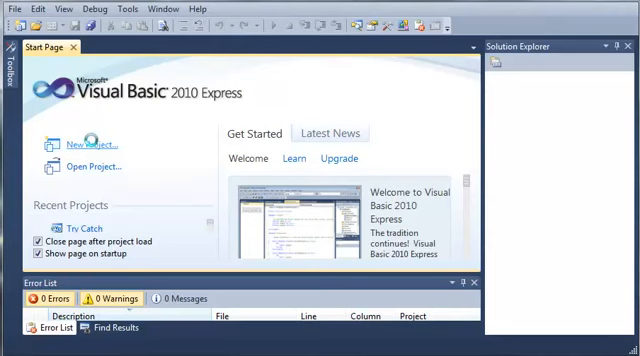
Create a new Windows Forms Application project named Mail Client
click(90, 143)
text(Ma)
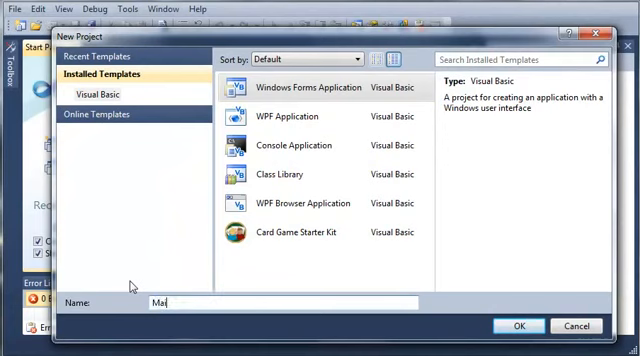
text(l Client)
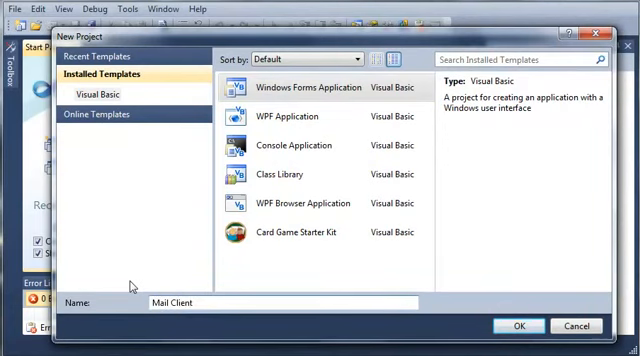
click(518, 325)
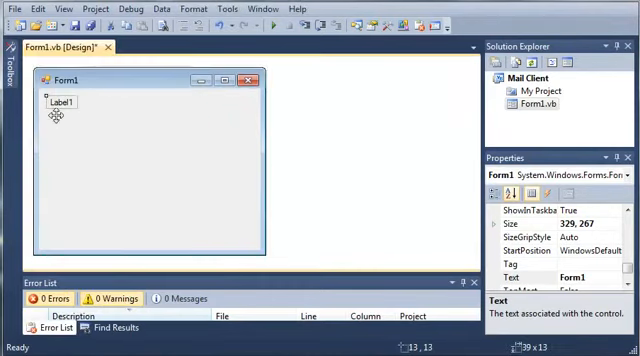
Add two more labels to Form1, stacking Label4 and Label5 below Label3
click(60, 102)
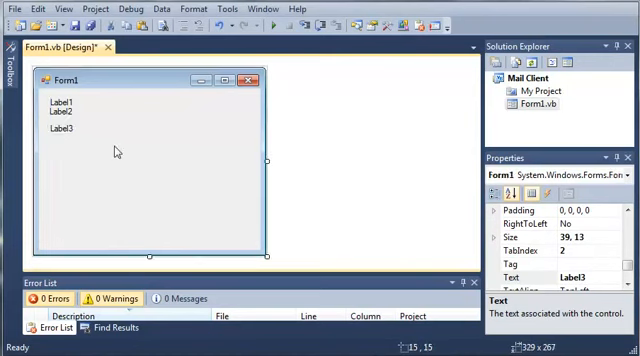
click(57, 153)
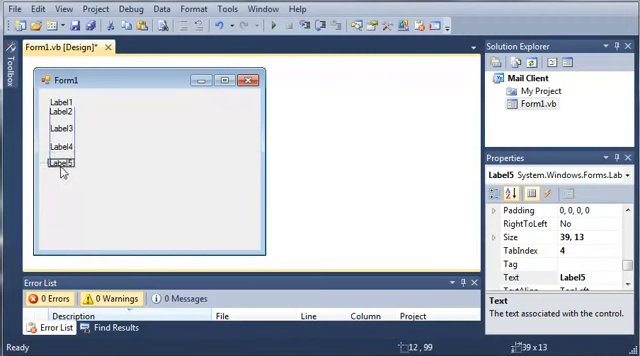
Change the five label captions to From:, Password:, To:, Subject: and Body:
click(58, 102)
text(From:)
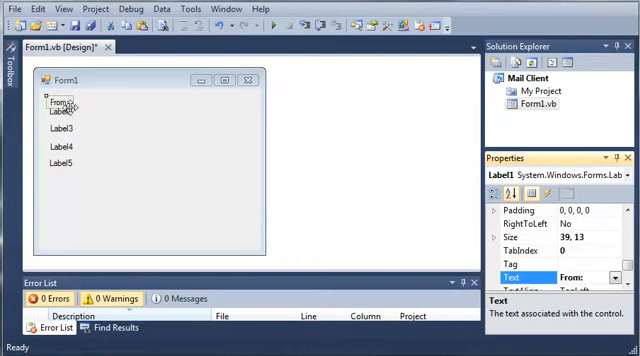
click(62, 112)
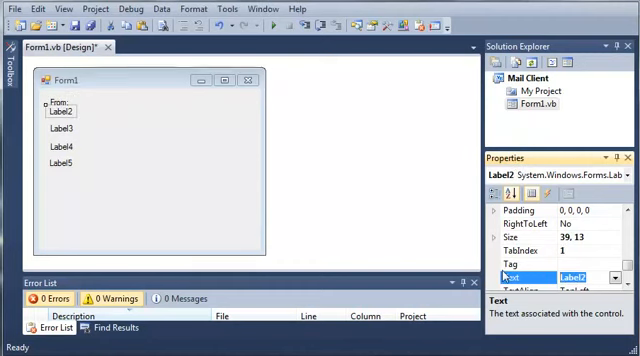
text(Password:)
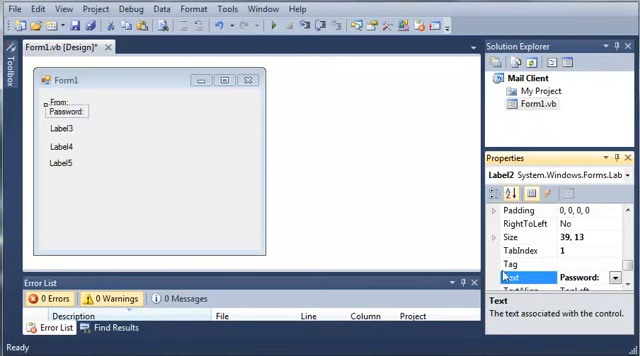
click(62, 128)
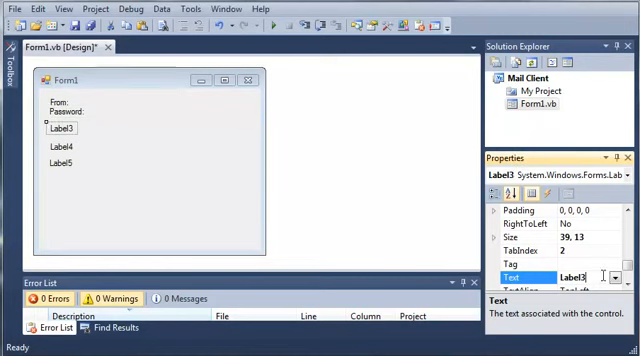
text(To:)
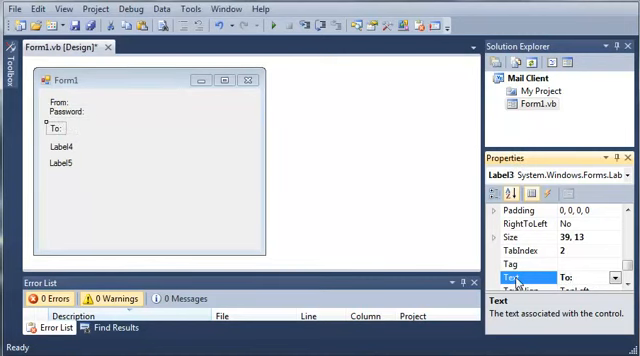
click(60, 146)
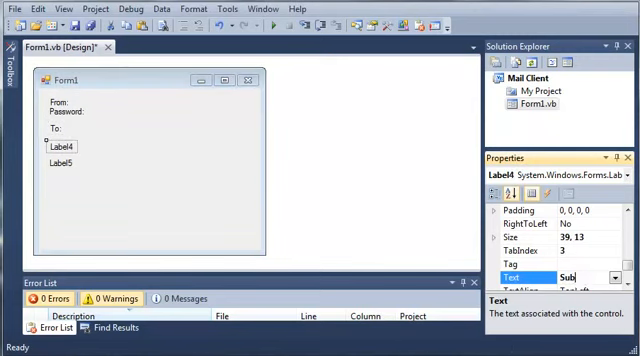
text(Subject:)
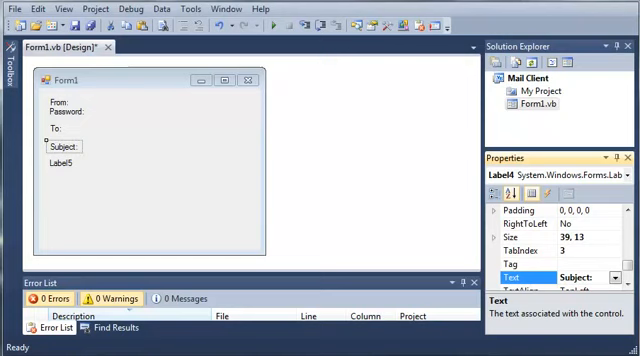
click(61, 160)
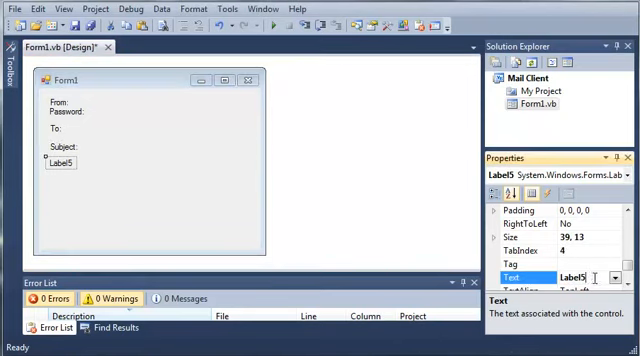
text(Body:)
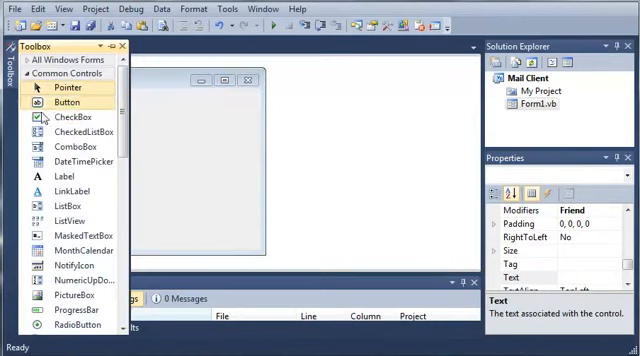
Add a text box and position it under the From: label
scroll(down, 3)
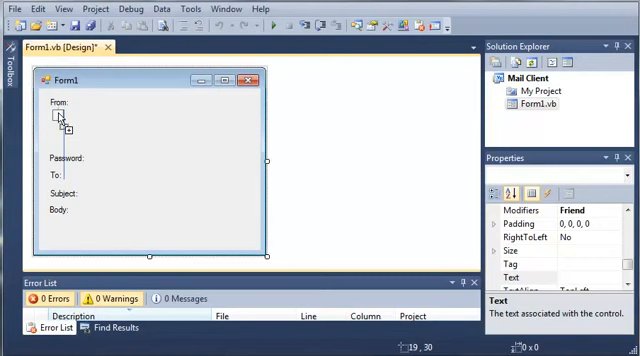
click(85, 114)
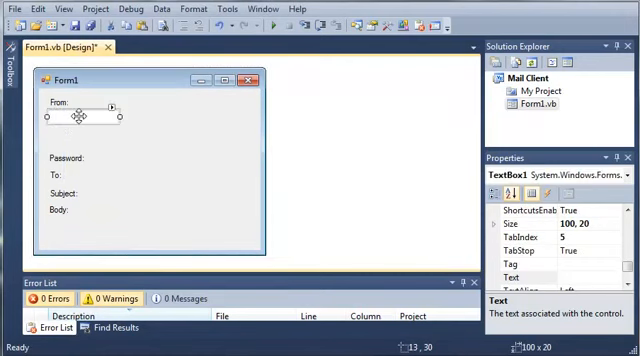
drag(80, 113, 150, 167)
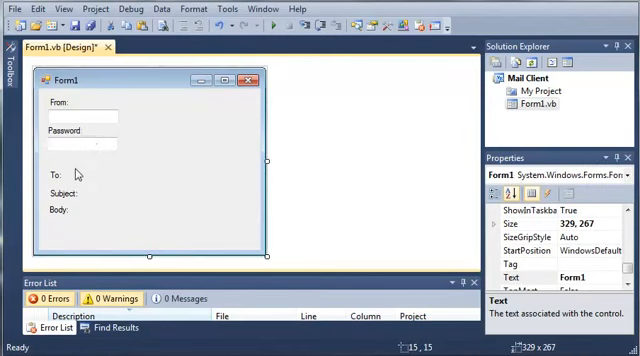
Reposition the To:, Subject: and Body: labels and place a text box under Body
click(150, 166)
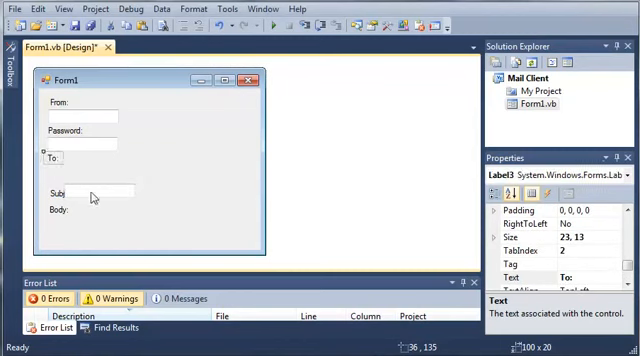
click(160, 250)
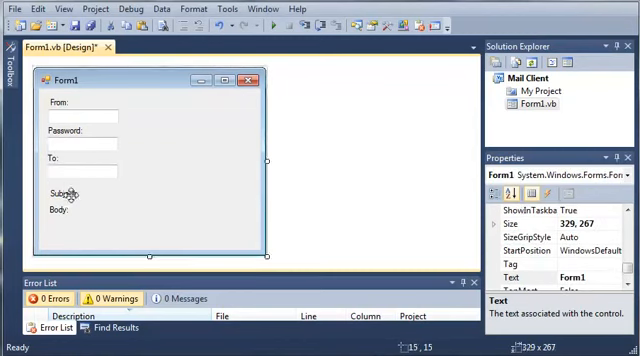
click(150, 165)
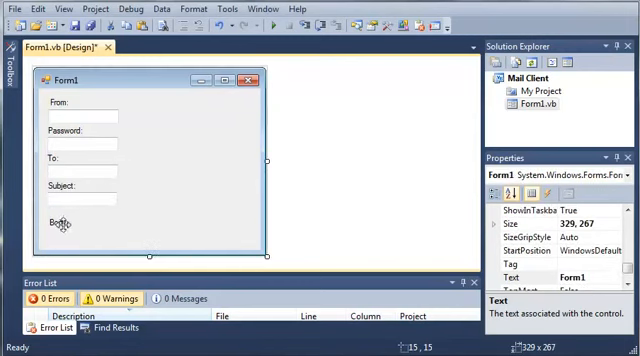
click(53, 221)
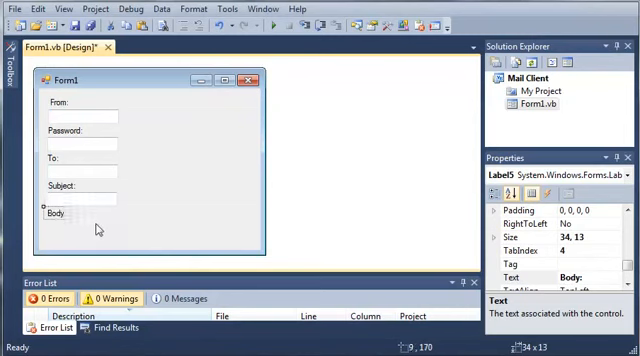
click(77, 227)
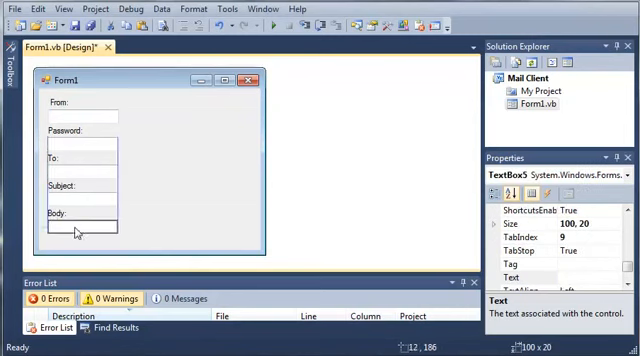
click(83, 227)
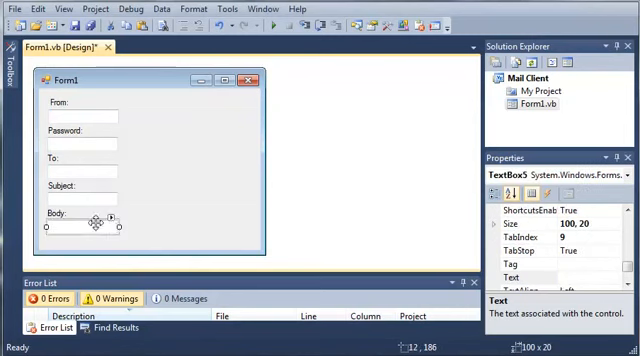
click(117, 210)
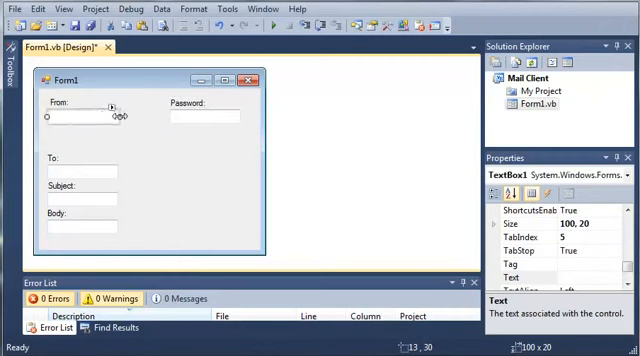
Widen the From and Password boxes and stretch the Body box into a large area
drag(118, 115, 152, 118)
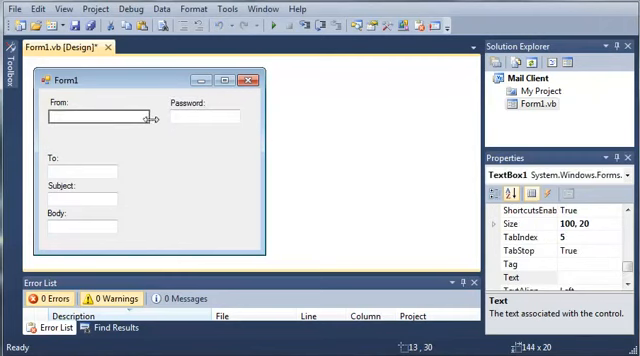
click(205, 117)
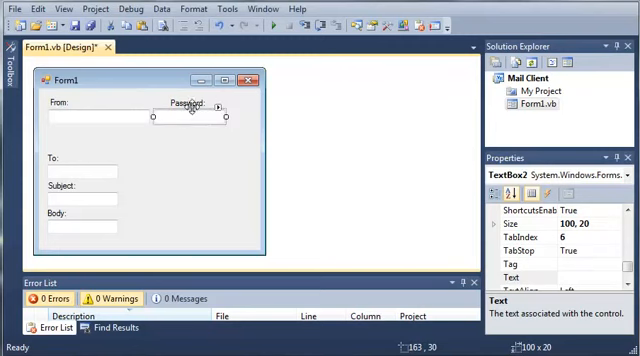
click(170, 105)
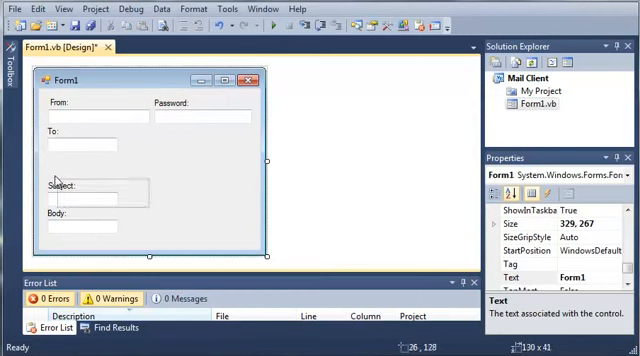
click(78, 176)
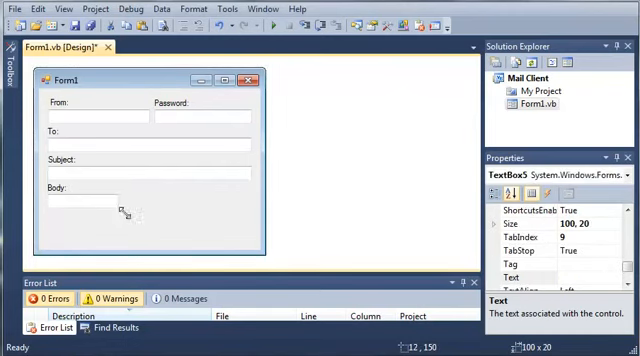
drag(127, 209, 248, 246)
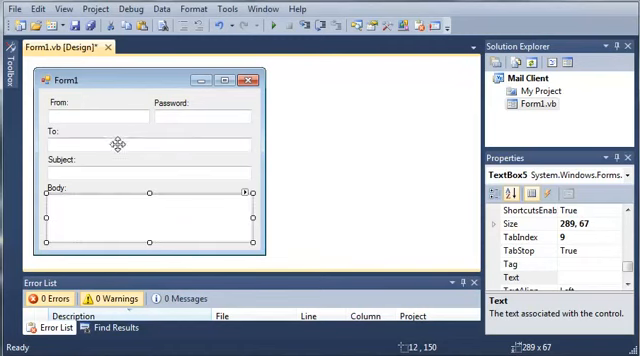
click(150, 255)
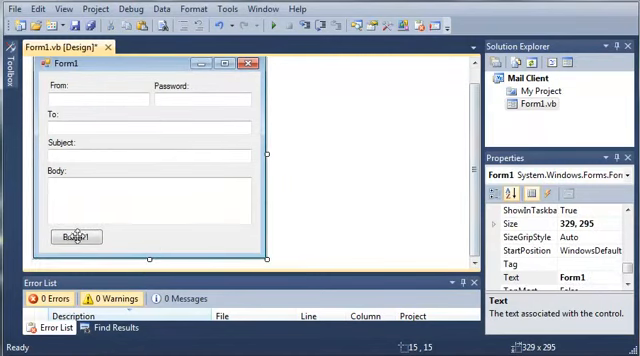
Caption the new button Send and set its name to btnSend
click(74, 237)
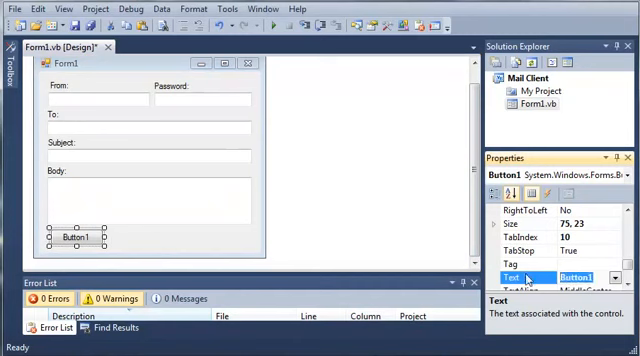
text(Send:)
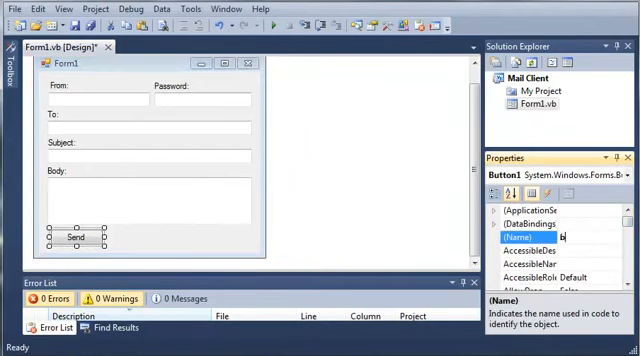
text(btnSend)
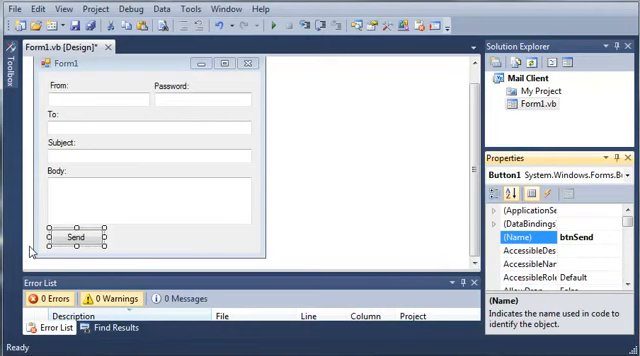
Duplicate the Send button to the bottom right and name the copy btnResetFields
drag(75, 237, 152, 161)
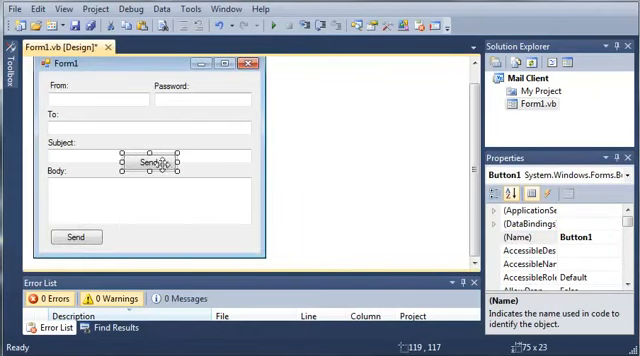
drag(150, 163, 225, 237)
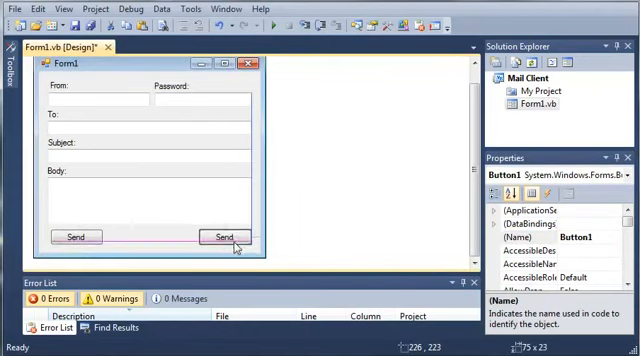
click(227, 237)
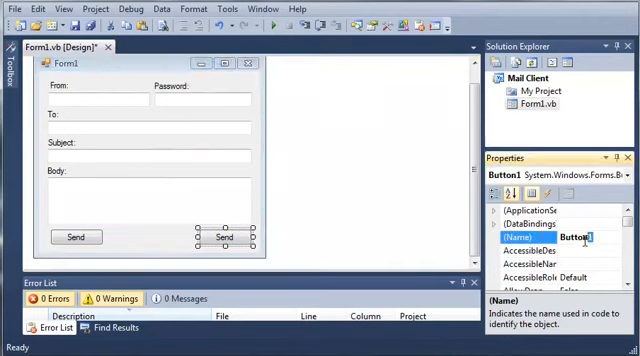
text(btnRese)
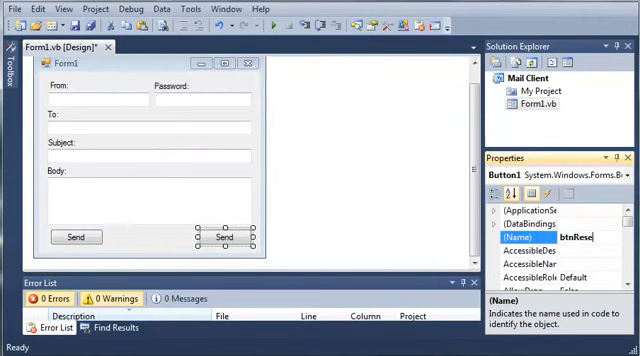
text(tFields)
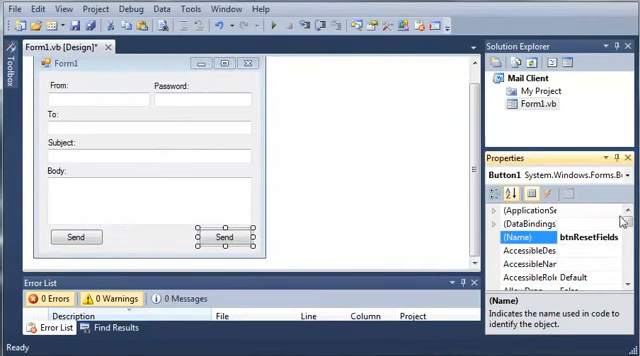
Set the copied button's text to Discard and widen it
scroll(down, 3)
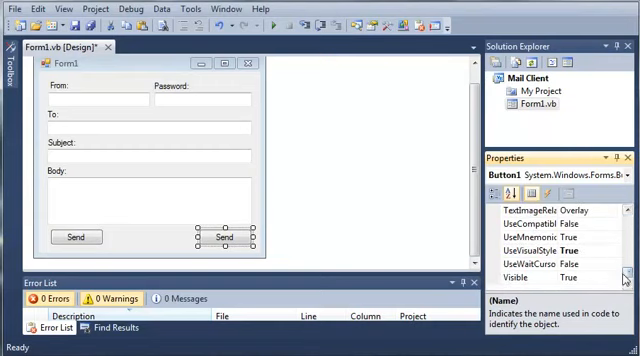
scroll(down, 3)
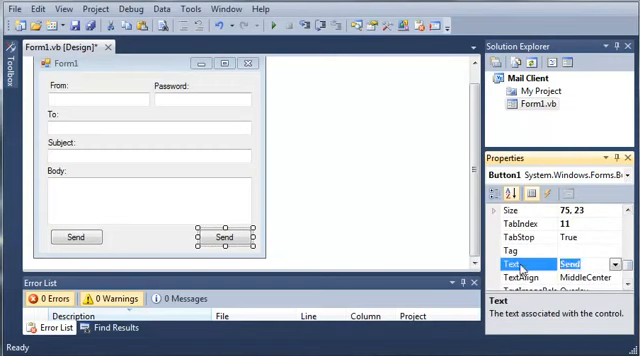
text(Discard)
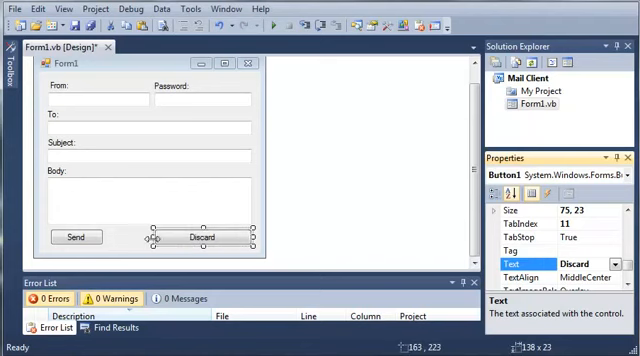
click(75, 237)
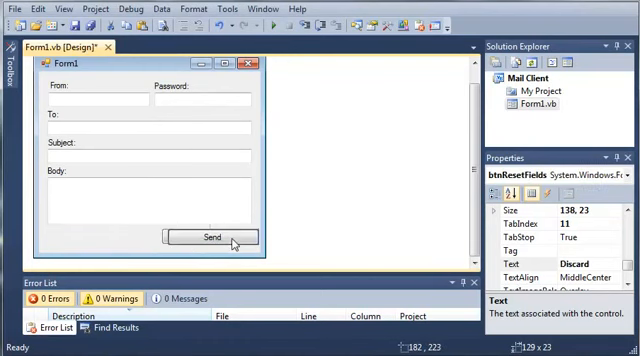
click(209, 237)
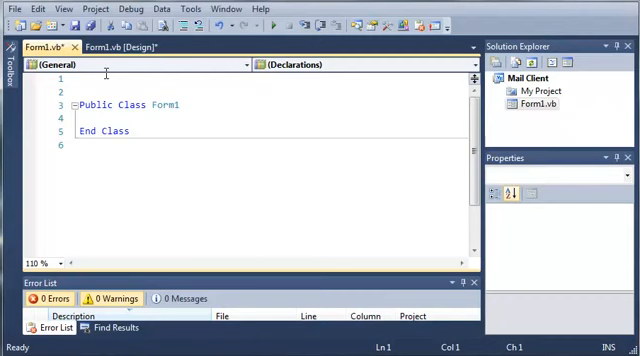
Add Imports System.Net.Mail and declare Private myMsg As New Message in Form1
text(IMports)
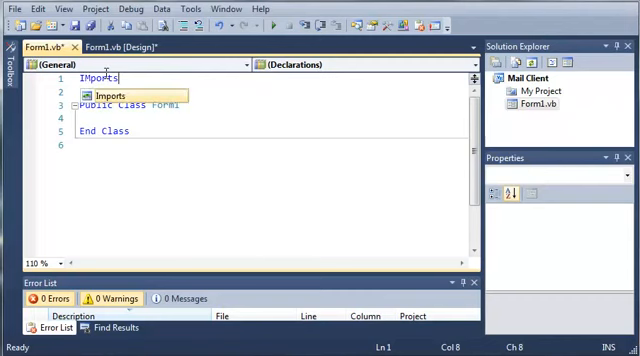
text(Syste)
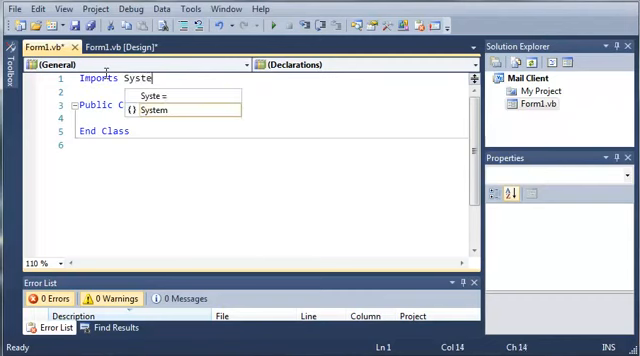
text(.Net)
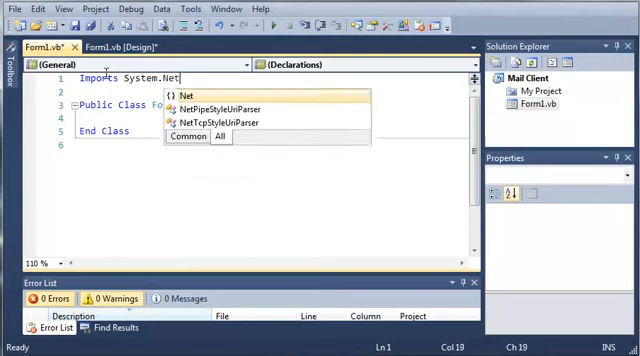
text(.Mail)
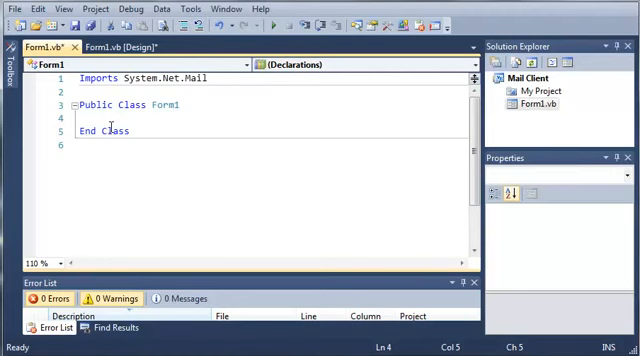
text(Private myMe)
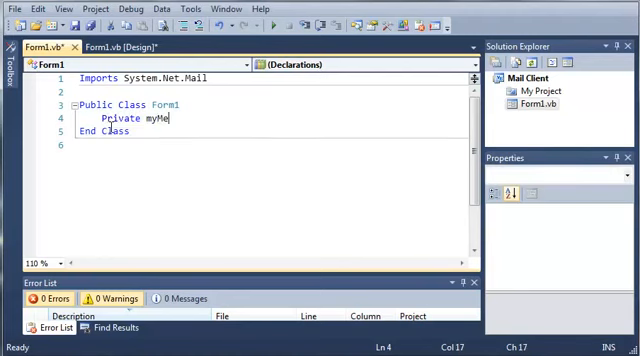
text(sg As New Message)
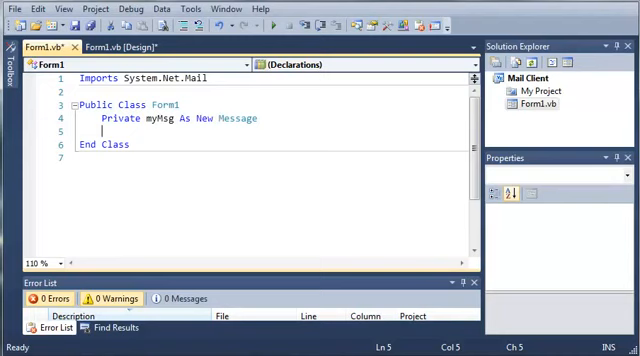
Correct myMsg to New MailMessage and declare Private smtpSender As New SmtpClient
click(222, 118)
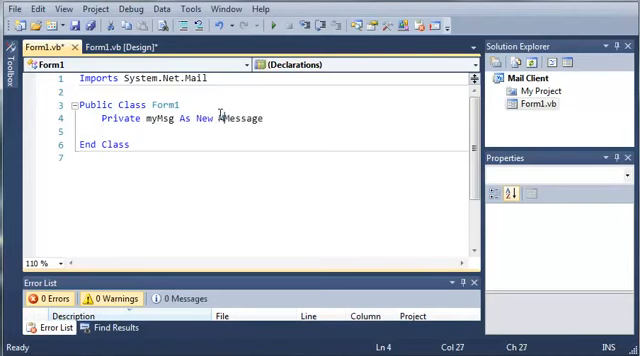
text(MailMessage)
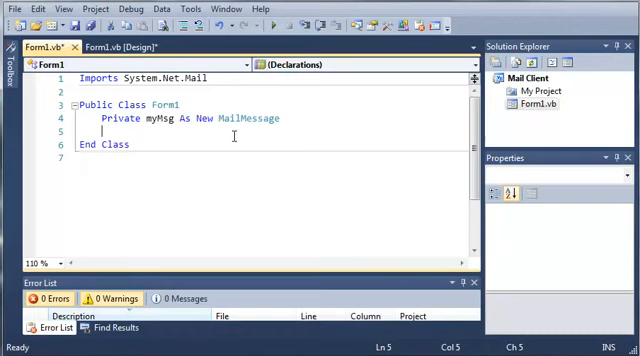
text(P)
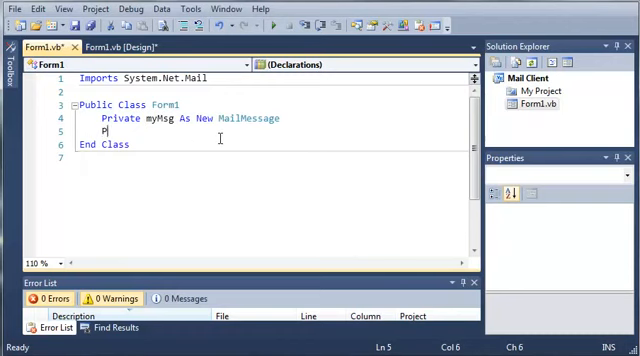
text(rivate)
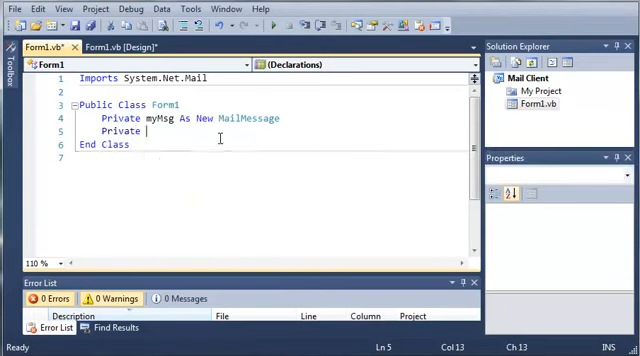
text(smt)
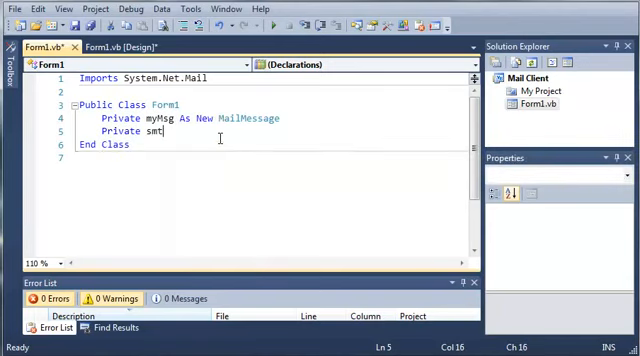
text(pSender As New)
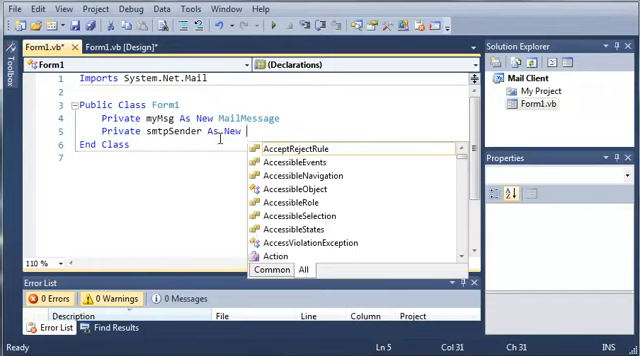
mouse_move(290, 149)
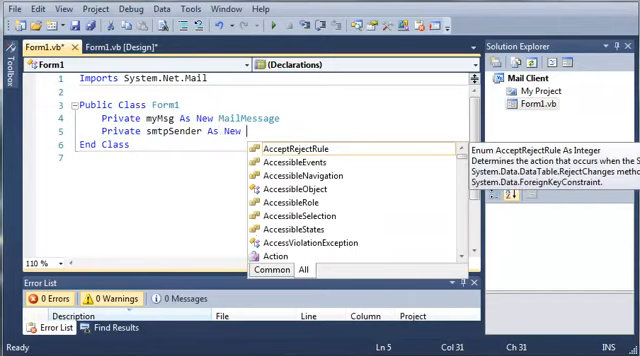
key(Escape)
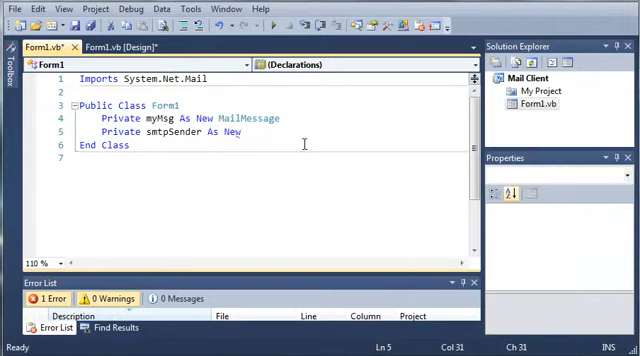
text(SmtpClient)
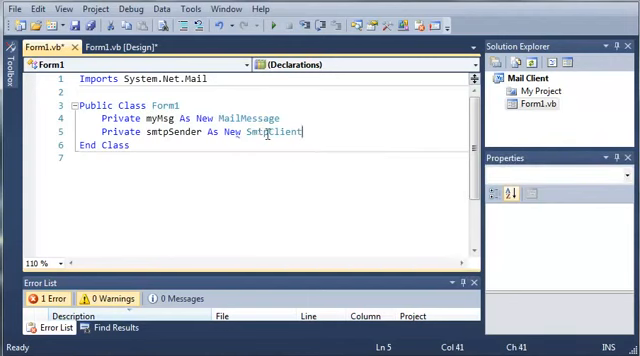
key(enter)
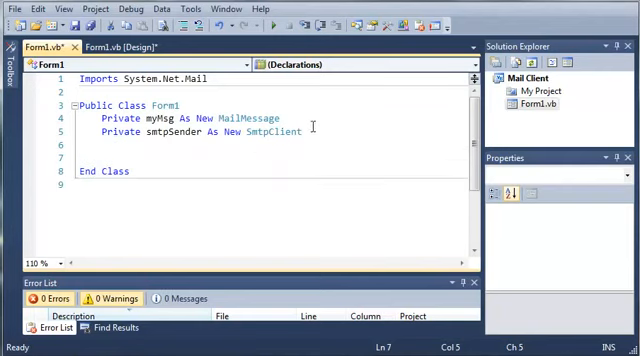
click(125, 46)
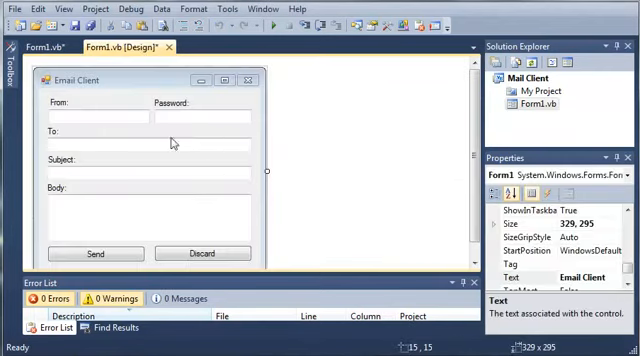
mouse_move(42, 168)
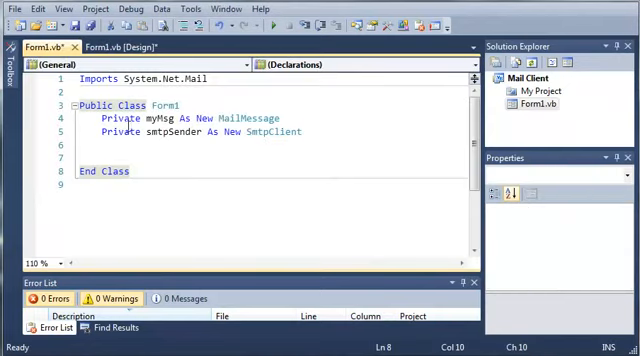
click(122, 47)
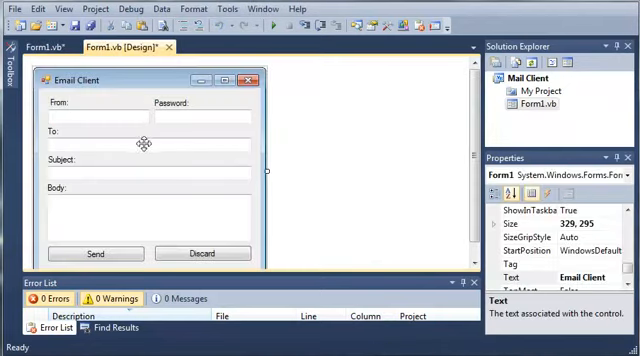
click(44, 47)
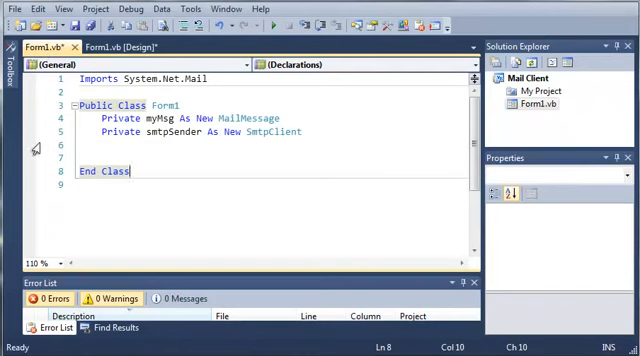
click(100, 155)
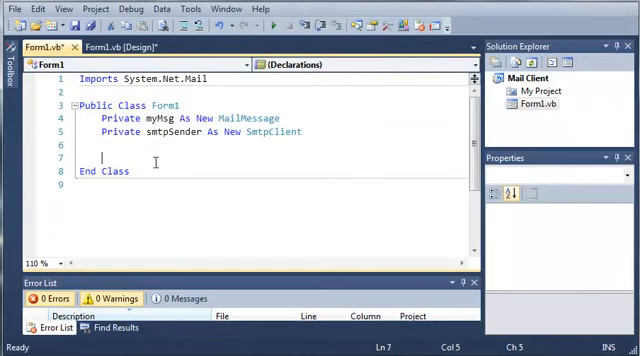
click(125, 47)
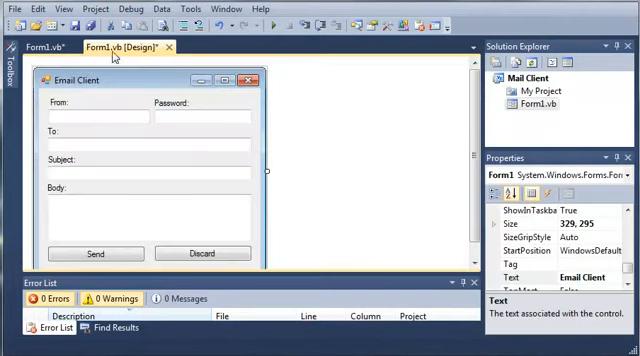
click(35, 46)
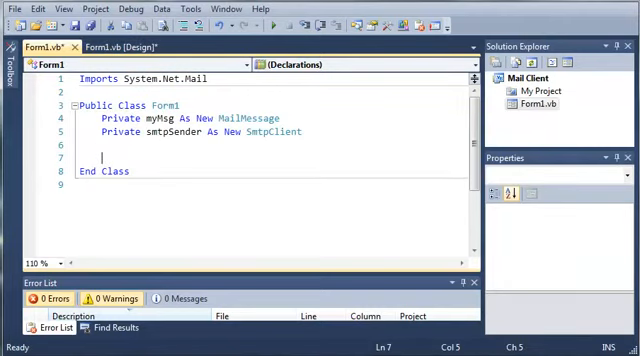